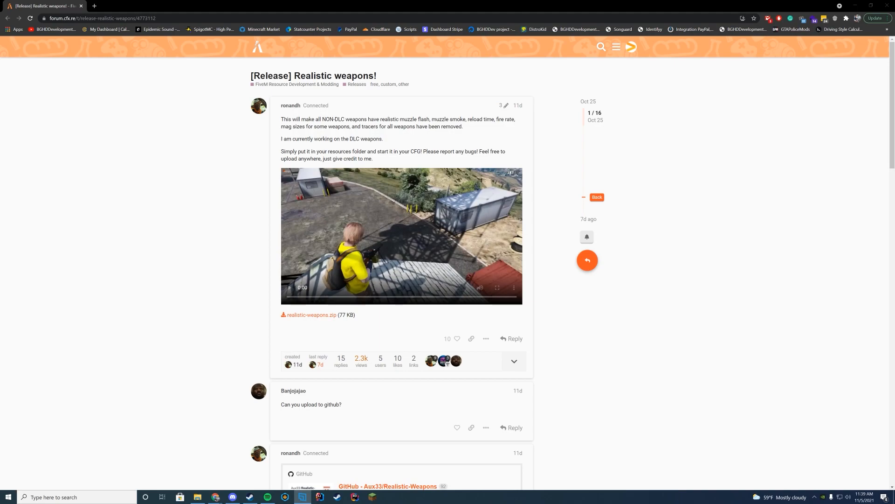
{"action": "mouse_move", "coordinate": [662, 319]}
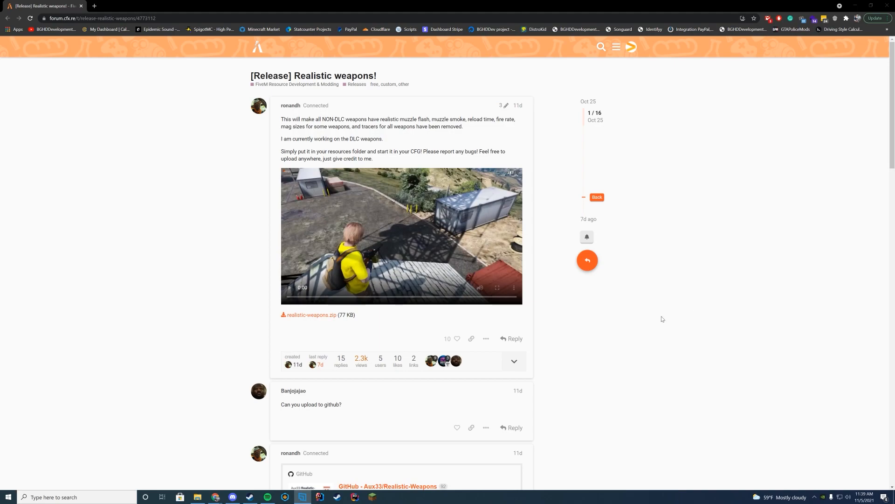
{"action": "mouse_move", "coordinate": [313, 318]}
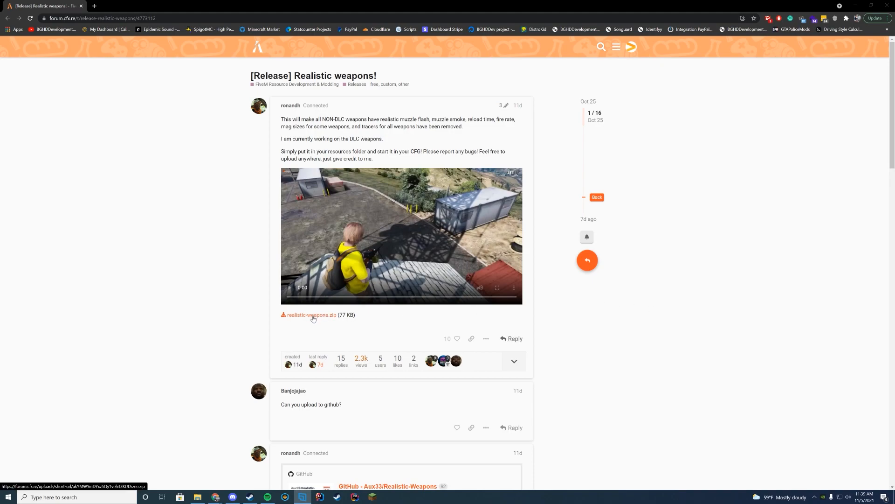
{"action": "mouse_move", "coordinate": [332, 318]}
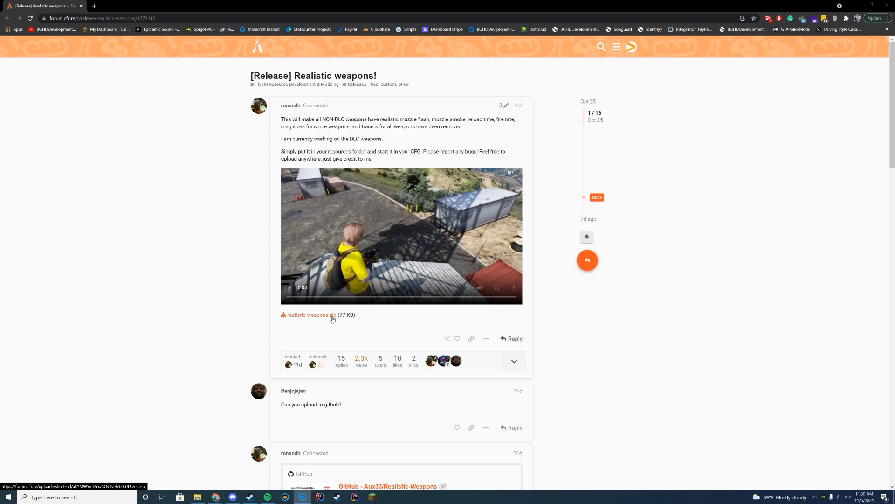
Step: Download the realistic-weapons.zip attachment from the release thread
{"action": "left_click", "coordinate": [310, 314]}
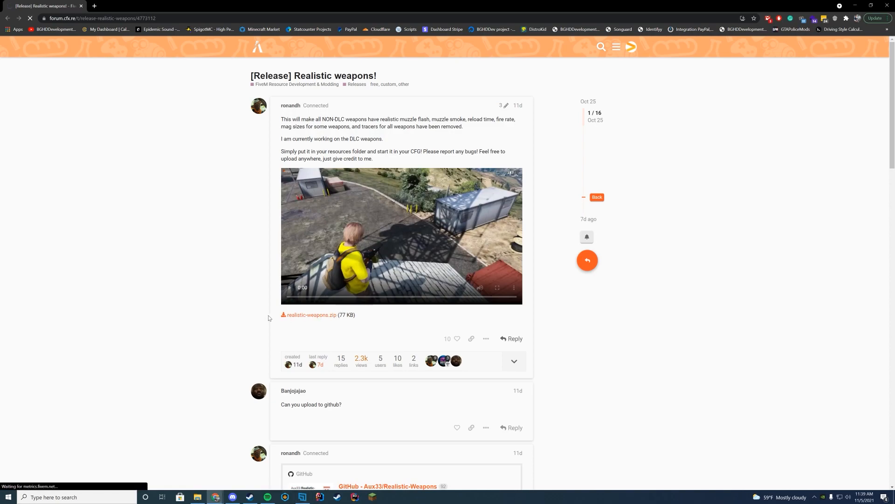
Step: Extract the realistic-weapons folder from the zip into FiveMServer\server-data\resources
{"action": "left_click", "coordinate": [312, 314]}
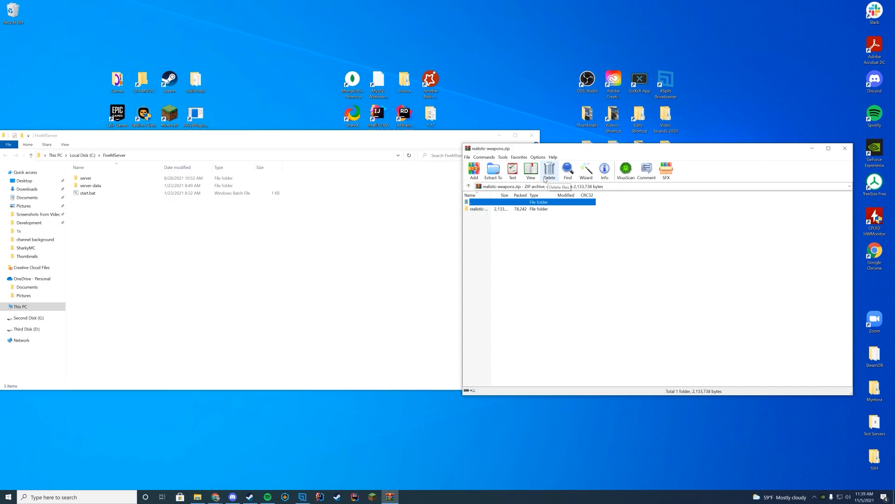
{"action": "mouse_move", "coordinate": [165, 202]}
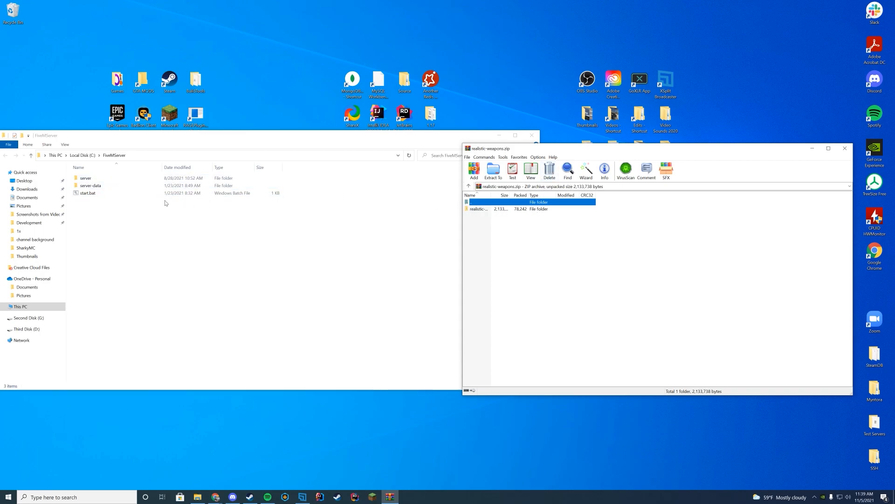
{"action": "double_click", "coordinate": [90, 185]}
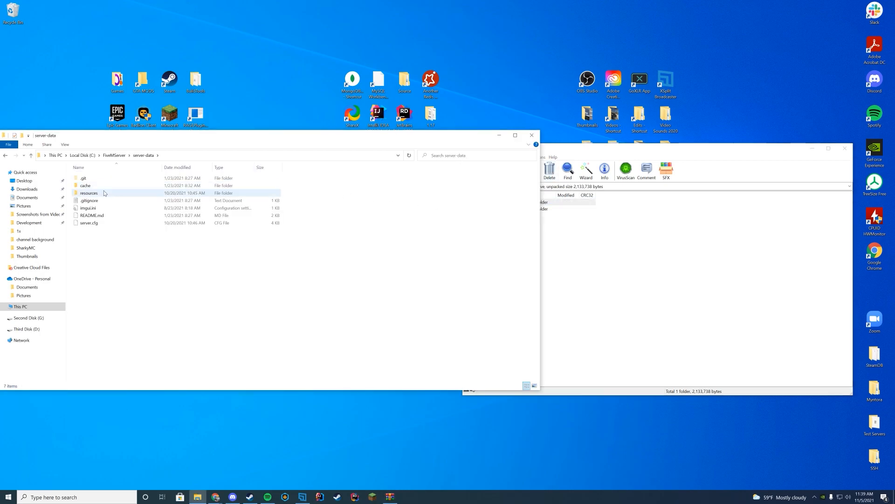
{"action": "double_click", "coordinate": [89, 192]}
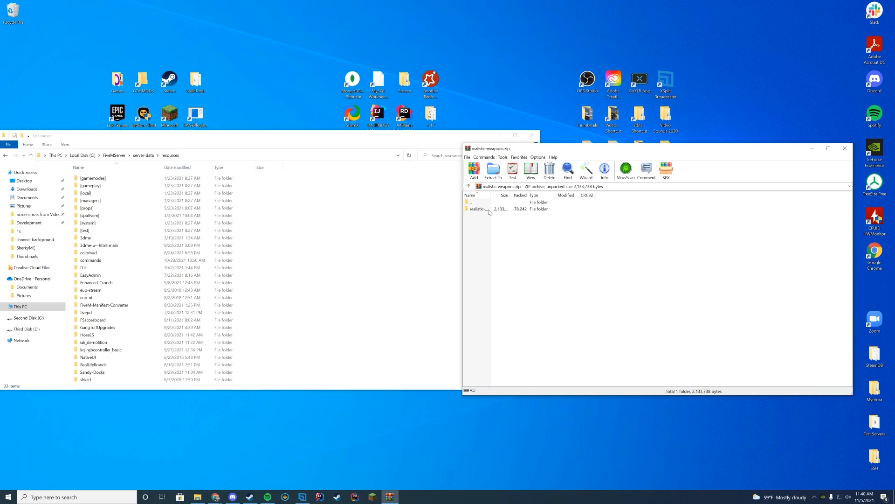
{"action": "double_click", "coordinate": [479, 208]}
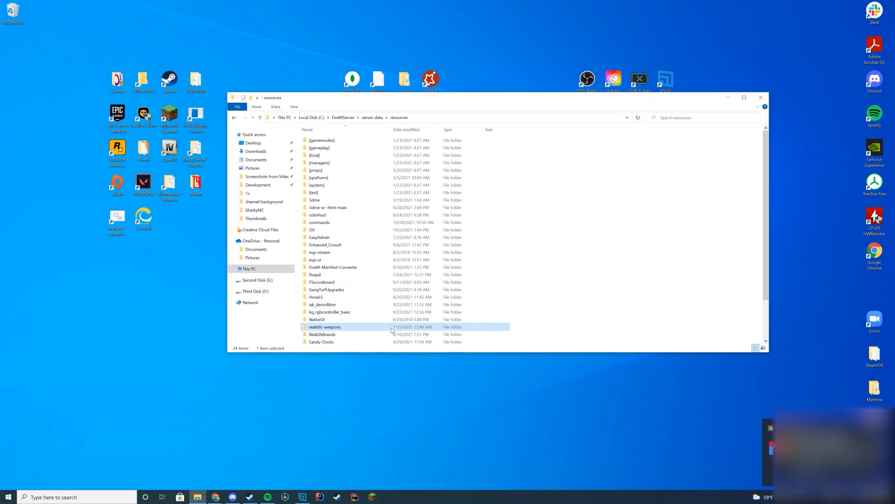
{"action": "left_click", "coordinate": [508, 254]}
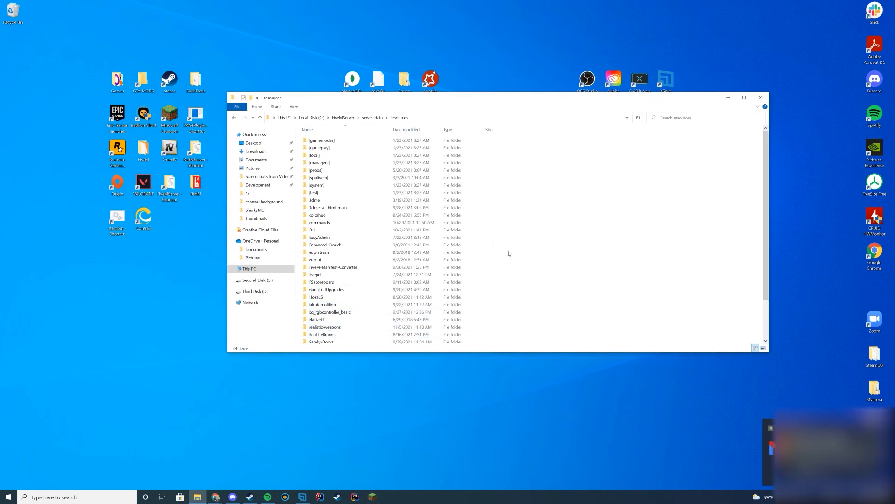
Step: Edit server.cfg in Notepad++ and add 'ensure realistic-weapons' below ensure commands
{"action": "right_click", "coordinate": [317, 185]}
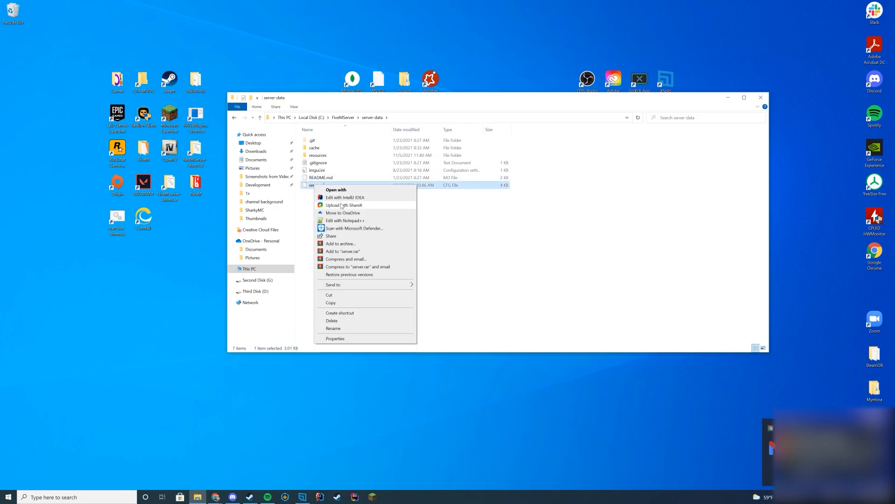
{"action": "left_click", "coordinate": [345, 220]}
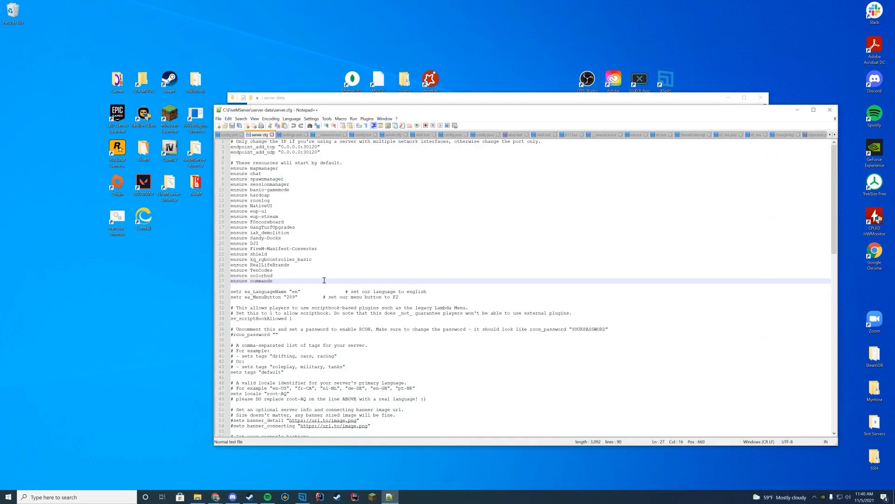
{"action": "type", "text": "endu"}
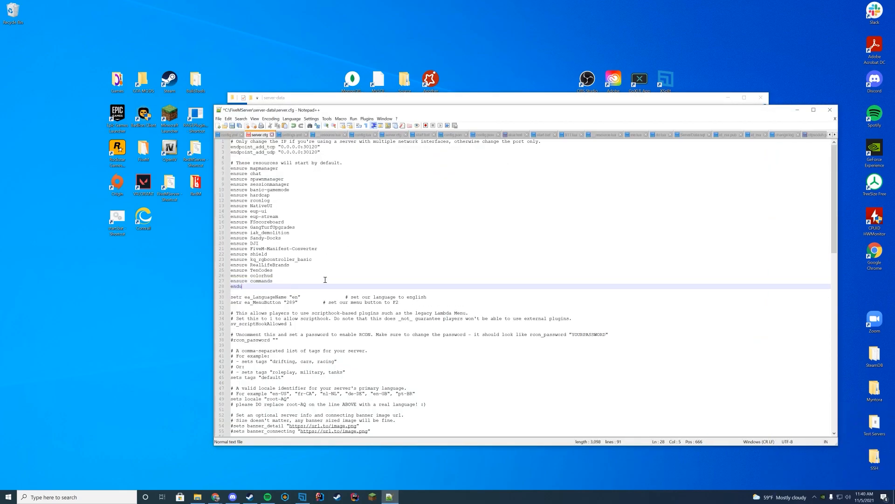
{"action": "key", "text": "BackSpace"}
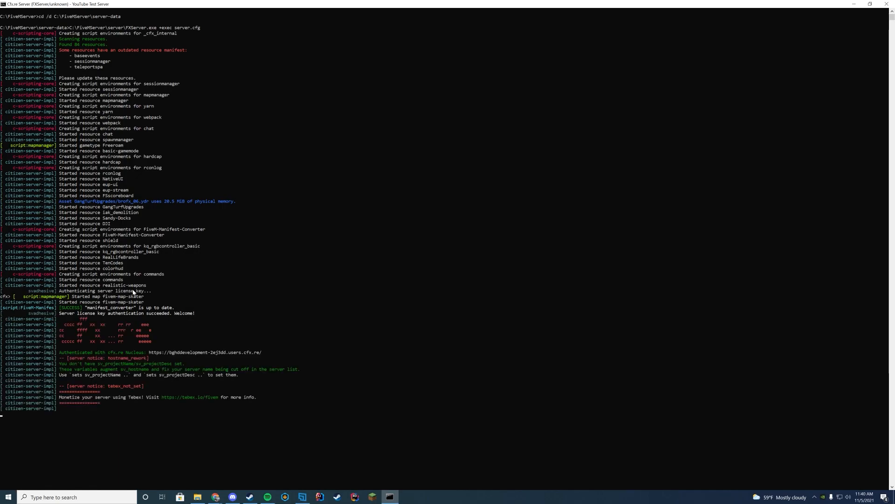
{"action": "mouse_move", "coordinate": [114, 287]}
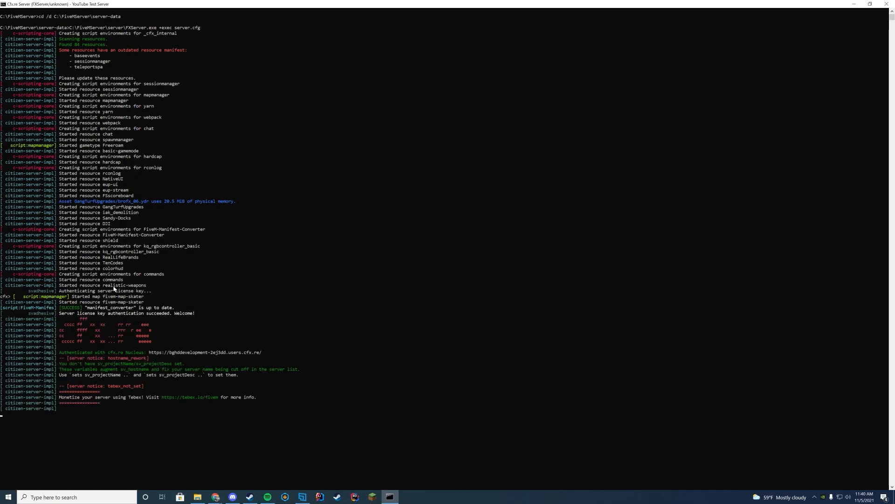
{"action": "mouse_move", "coordinate": [266, 158]}
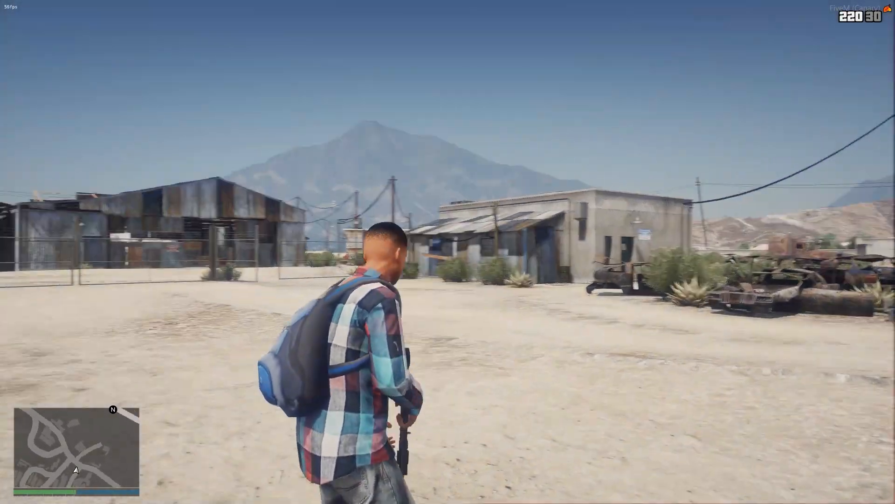
Step: Aim the held weapon and run forward through the junkyard to test it in-game
{"action": "right_click", "coordinate": [448, 251]}
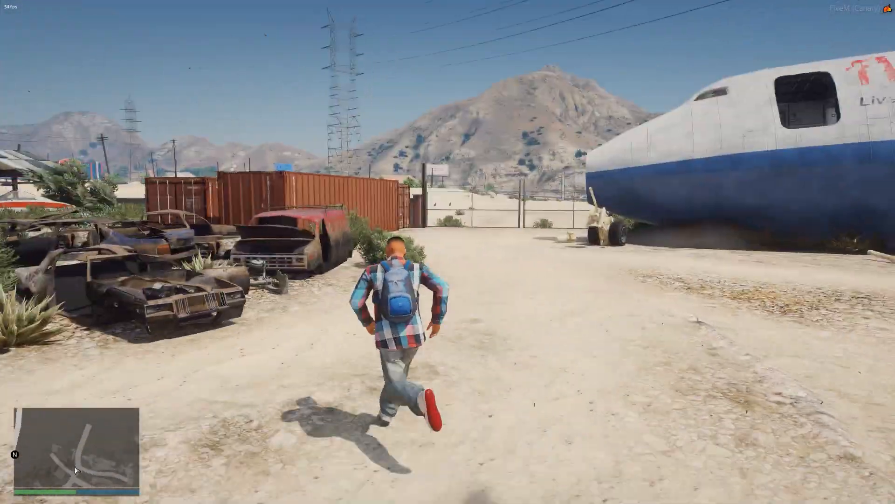
{"action": "key", "text": "w"}
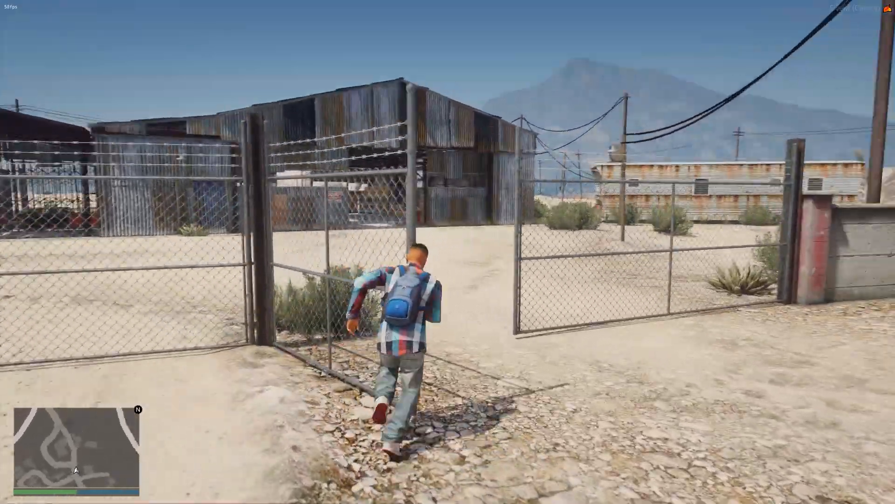
{"action": "key", "text": "w"}
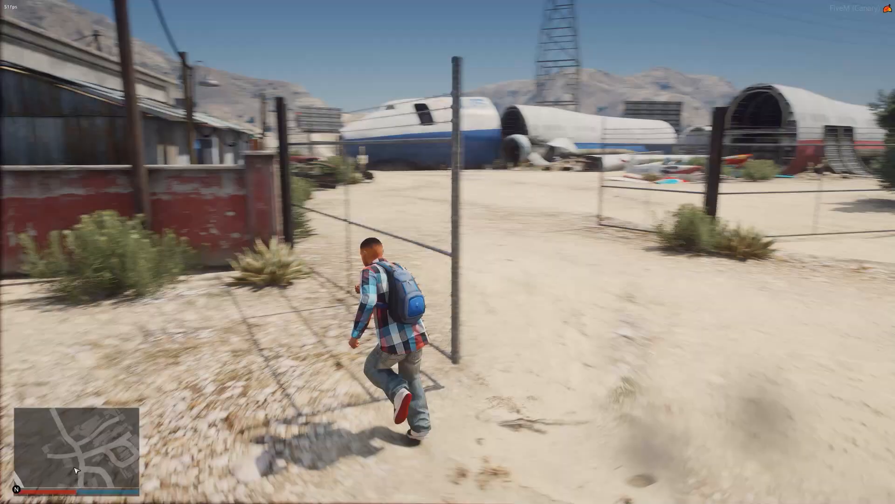
{"action": "key", "text": "w"}
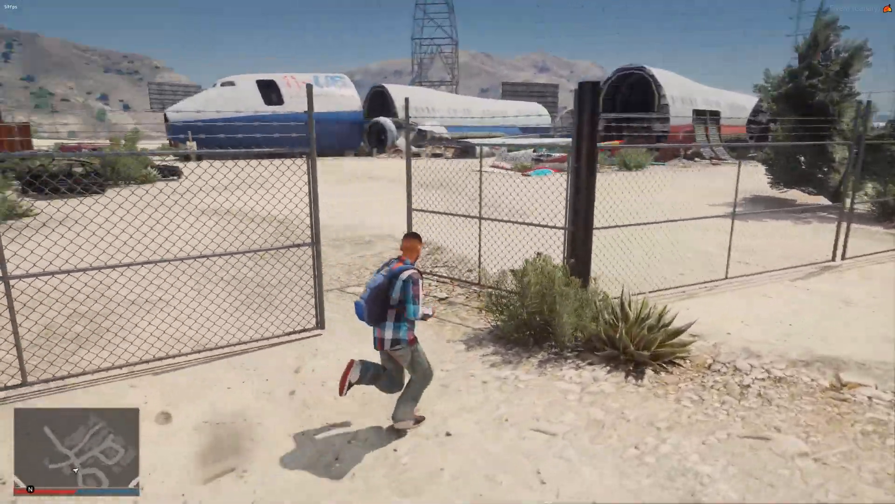
{"action": "key", "text": "w"}
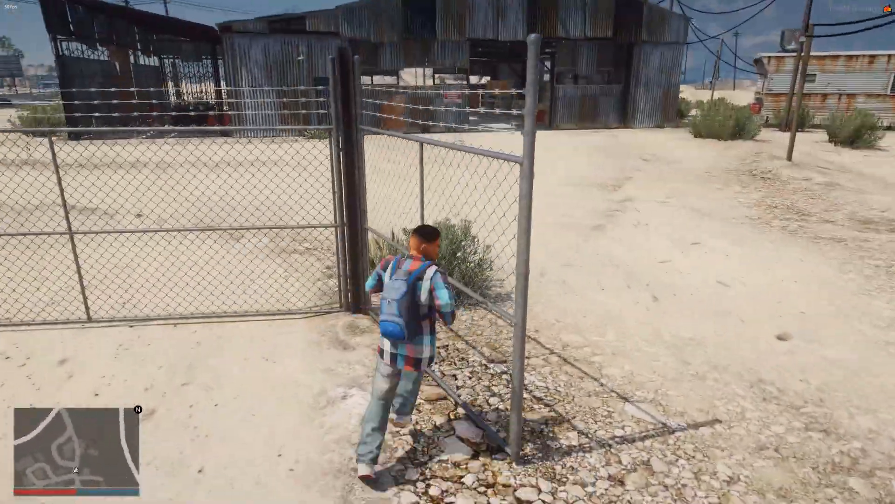